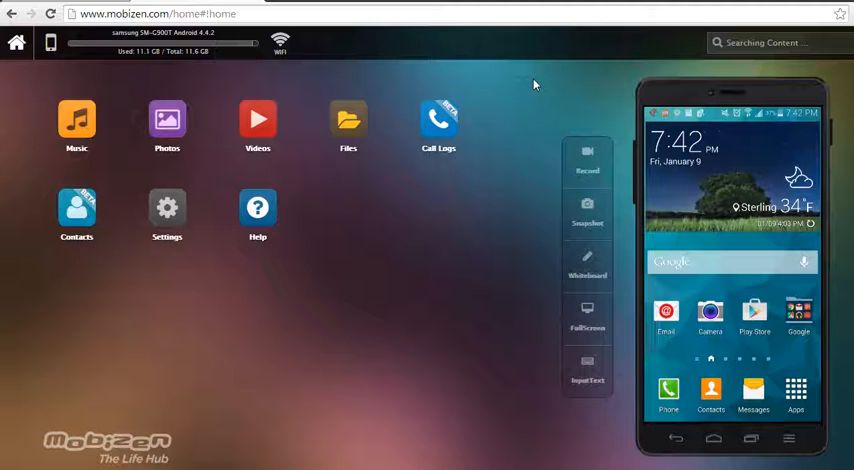
- Return the mirrored phone from the Mobizen 'Waiting for connection' screen to its home screen
click(788, 438)
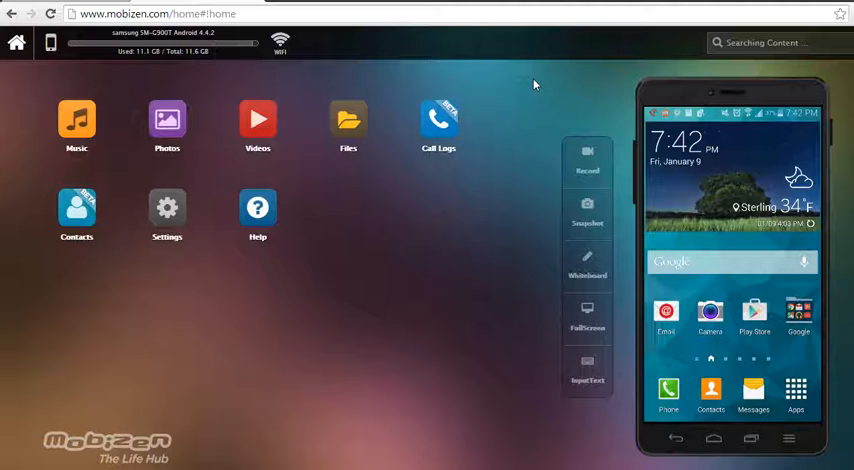
mouse_move(532, 96)
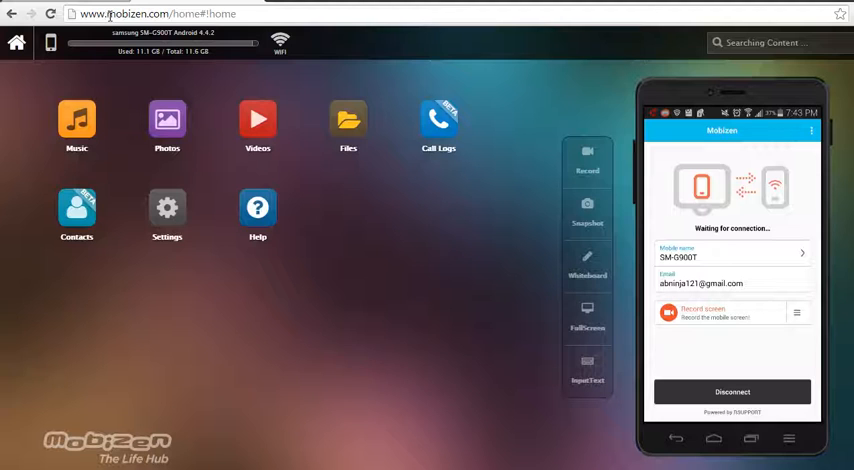
mouse_move(118, 142)
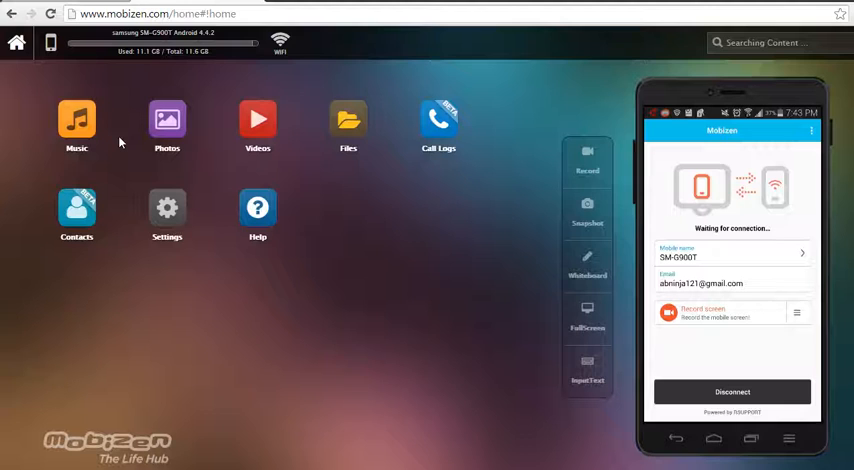
mouse_move(588, 162)
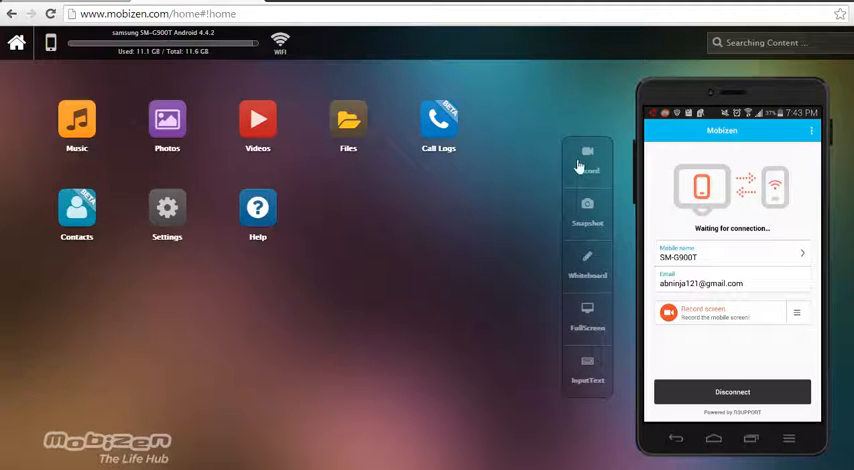
mouse_move(604, 300)
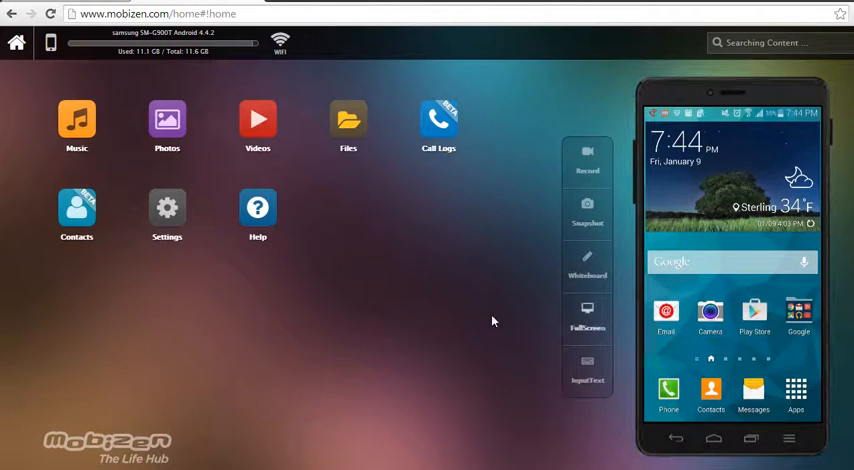
mouse_move(260, 292)
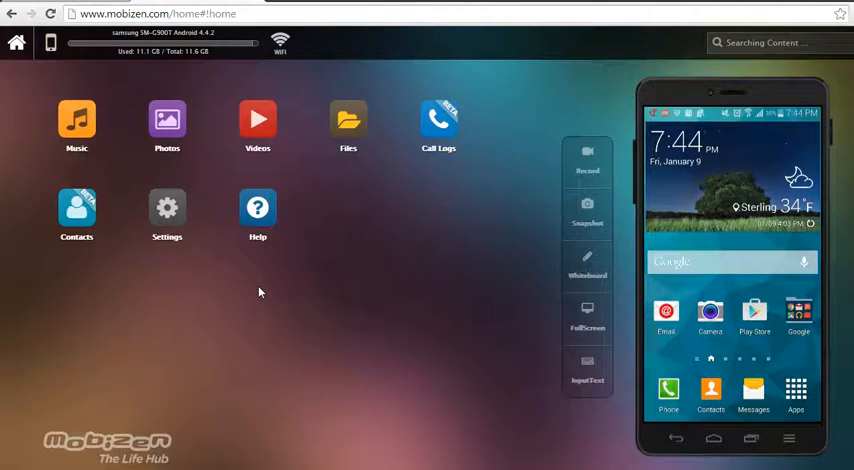
mouse_move(314, 296)
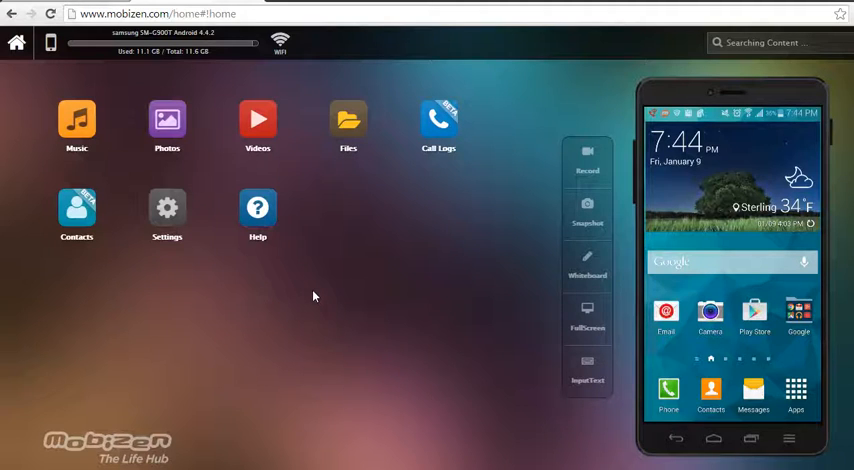
mouse_move(304, 254)
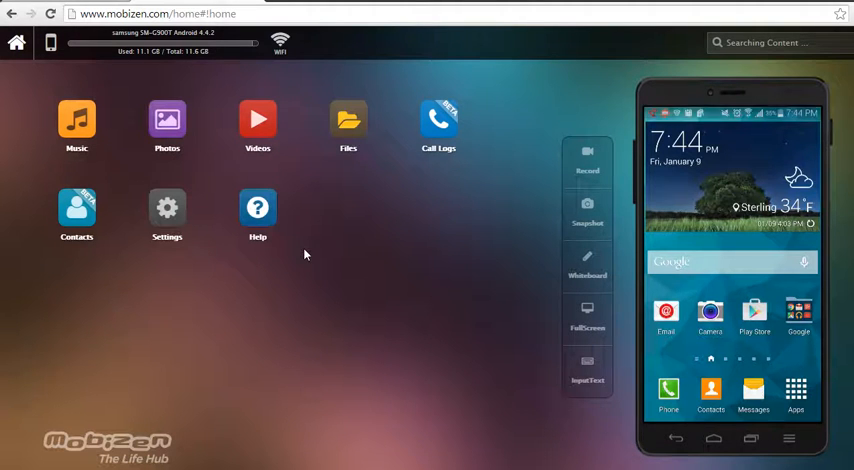
click(710, 316)
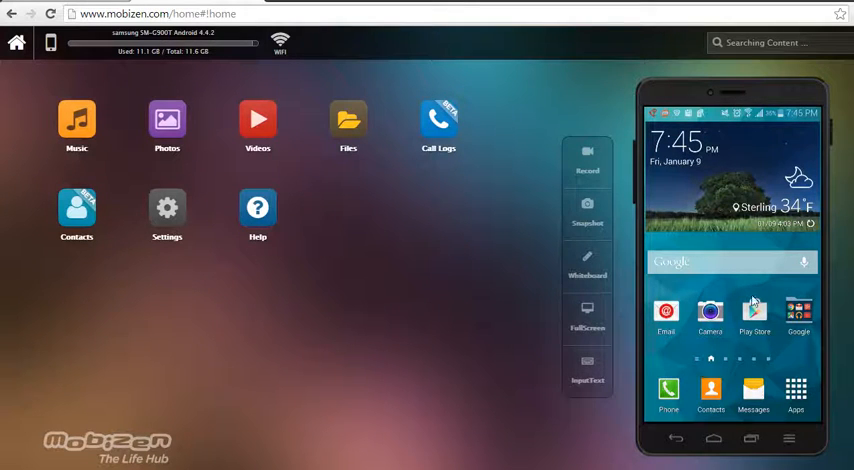
mouse_move(808, 156)
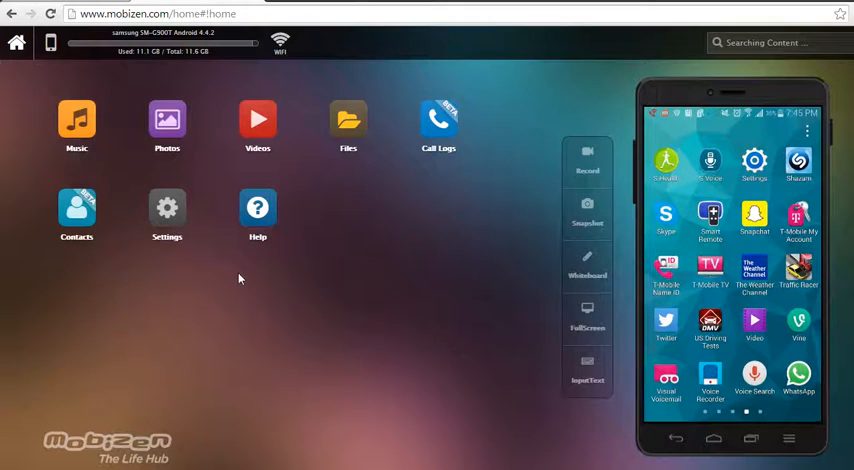
mouse_move(128, 120)
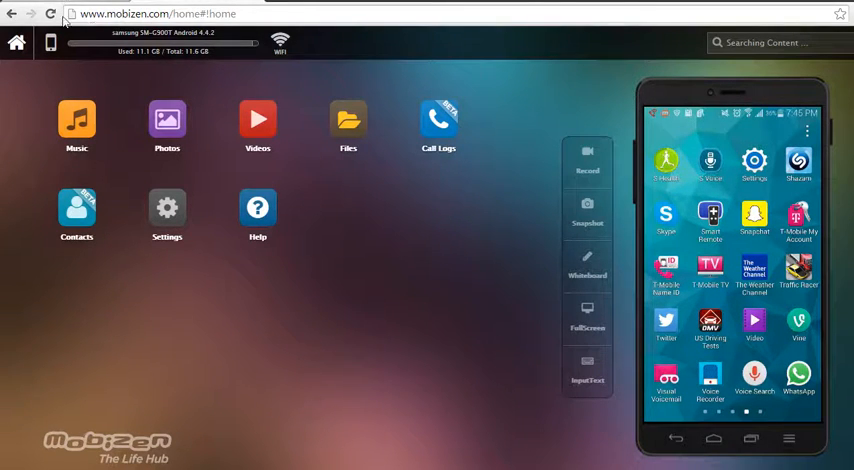
mouse_move(292, 190)
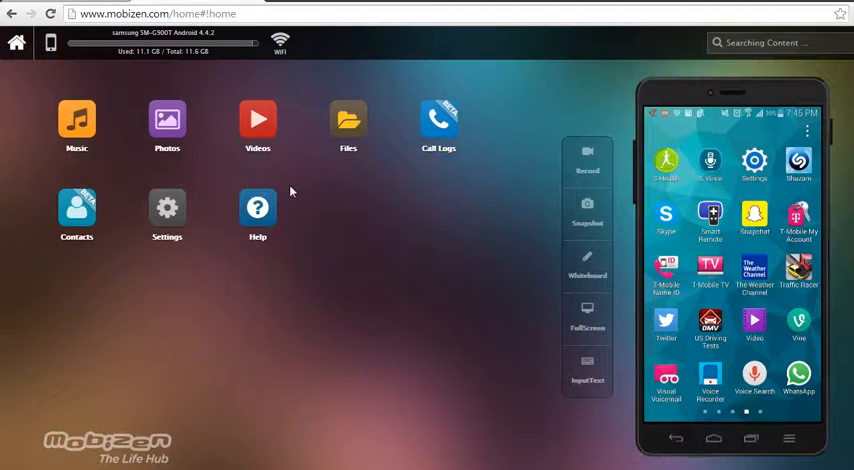
mouse_move(220, 250)
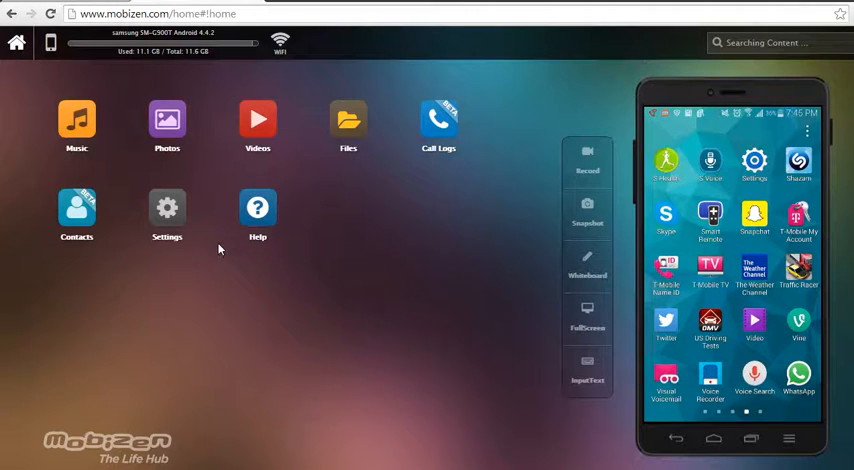